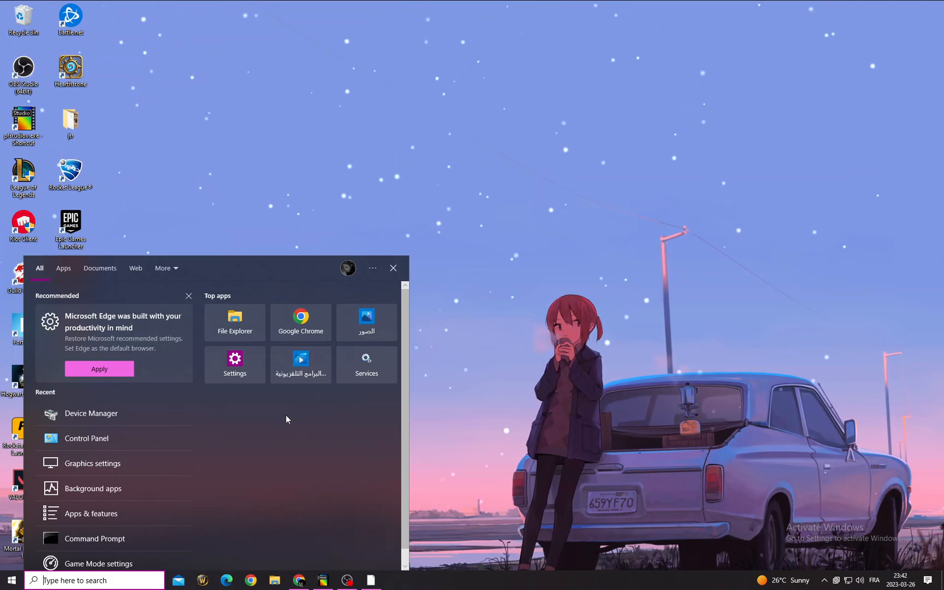
Find Minecraft Launcher via Start search and run Repair from its app settings page
type("minecr")
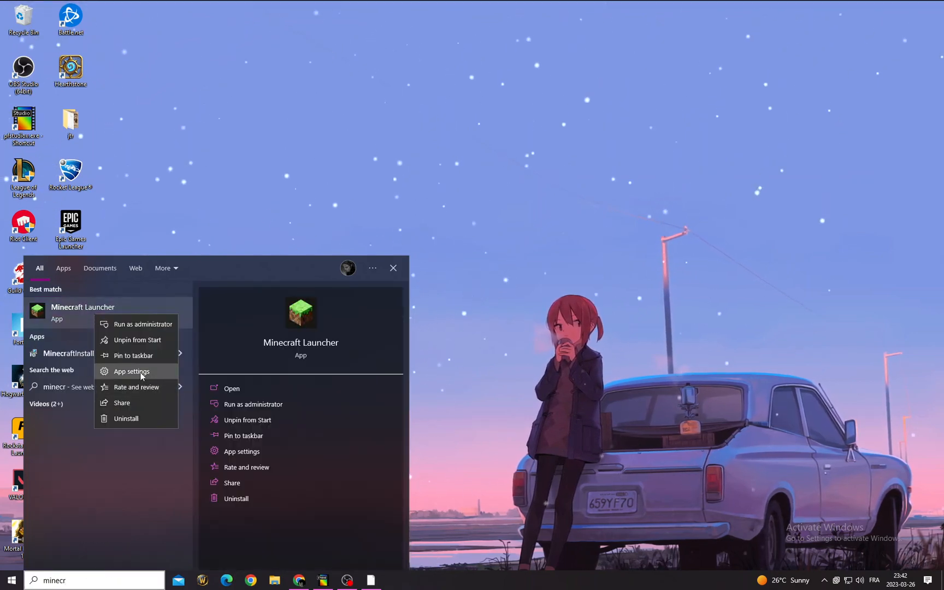
left_click(131, 370)
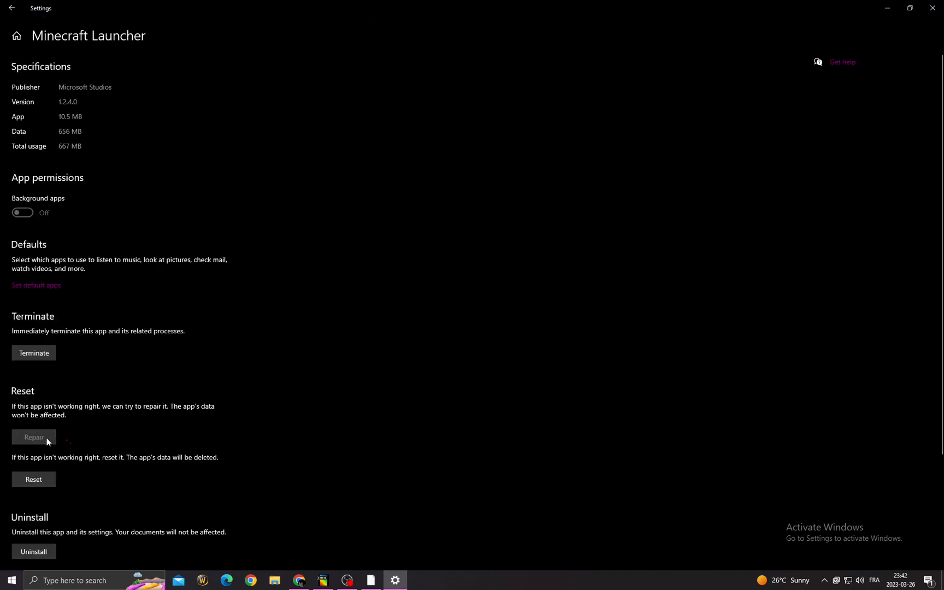
left_click(34, 436)
type("control")
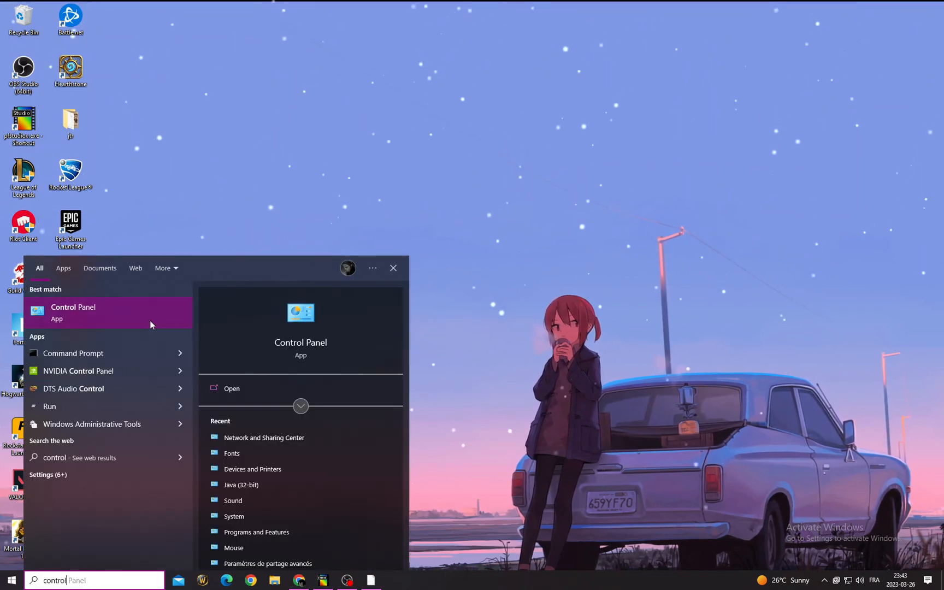
Reach the Ethernet connection's properties through Control Panel's Network and Sharing Center
left_click(74, 312)
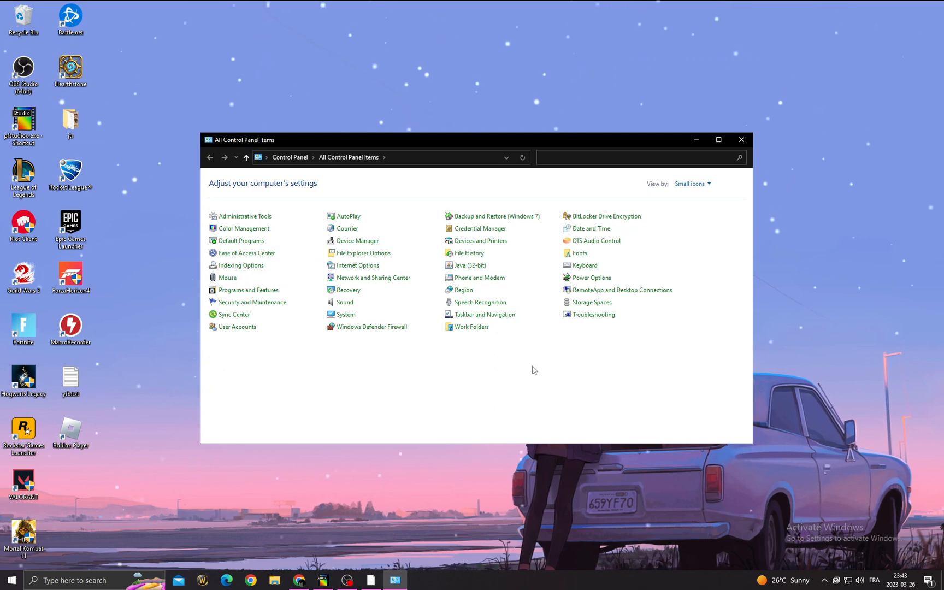
left_click(373, 277)
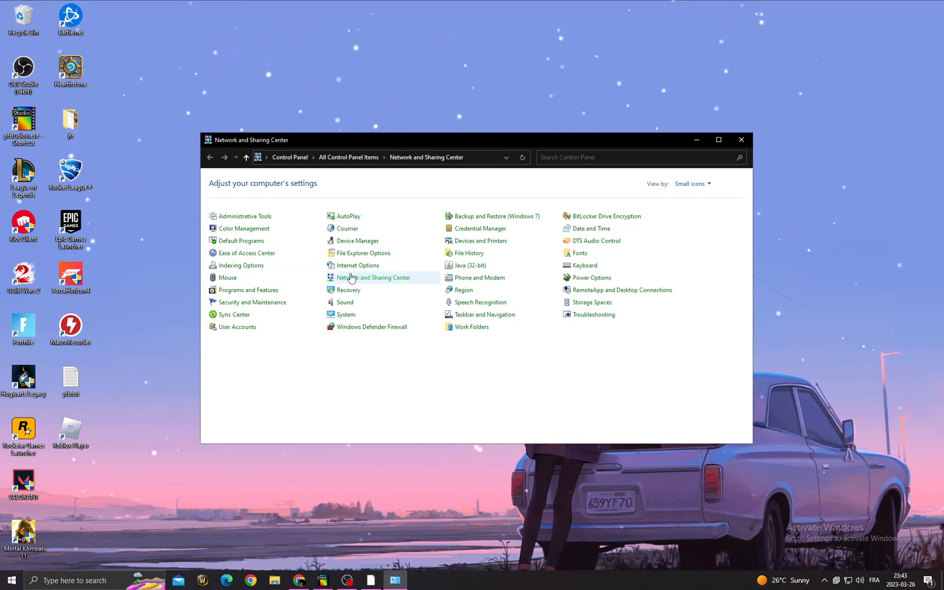
left_click(375, 278)
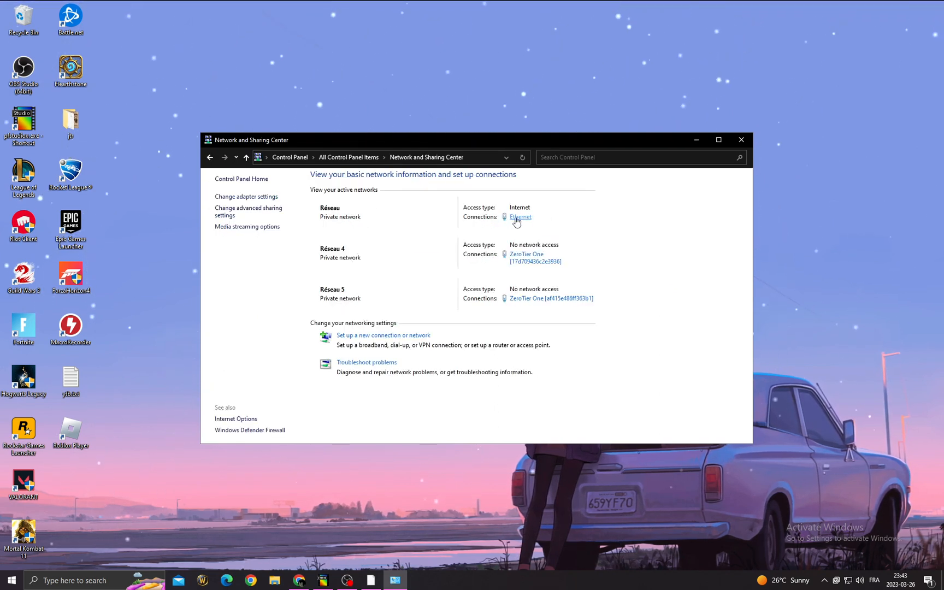
left_click(520, 216)
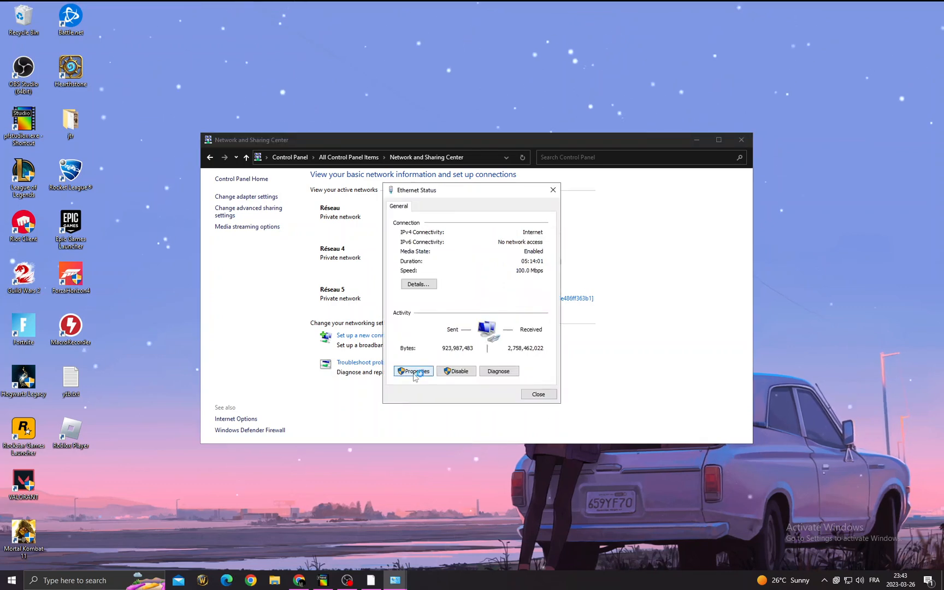
left_click(415, 370)
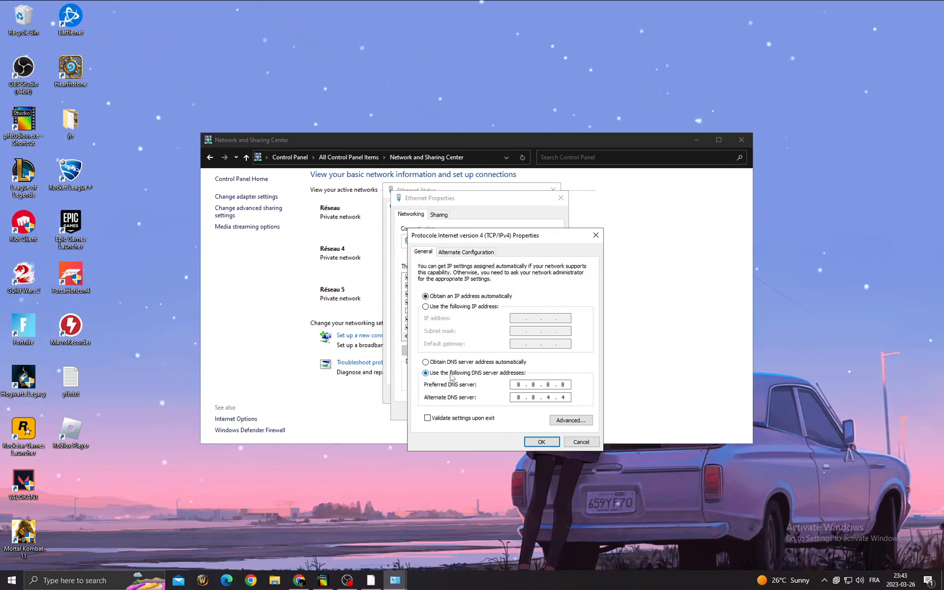
Set IPv4 DNS manually to 8.8.8.8 preferred and 8.8.4.4 alternate and confirm
left_click(519, 385)
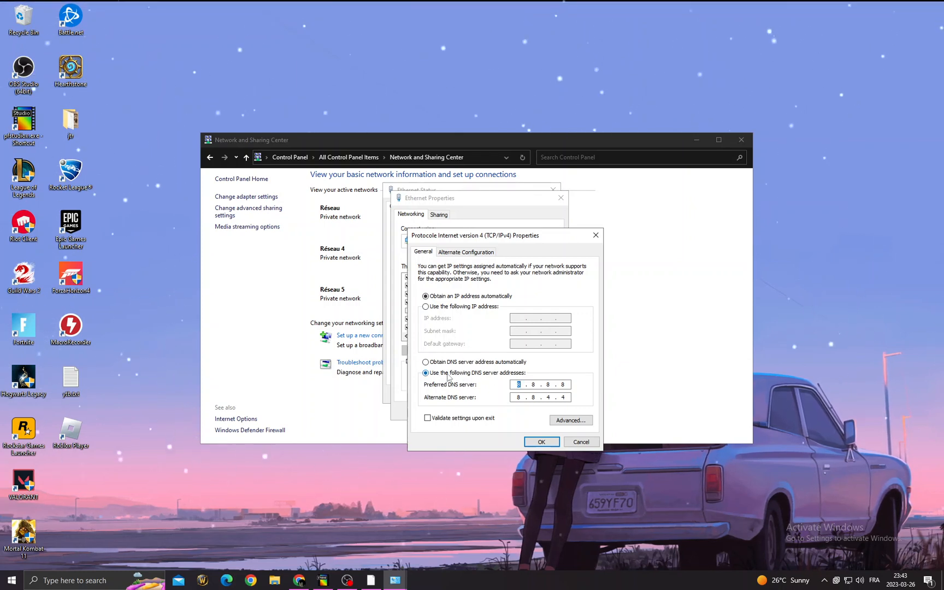
left_click(540, 442)
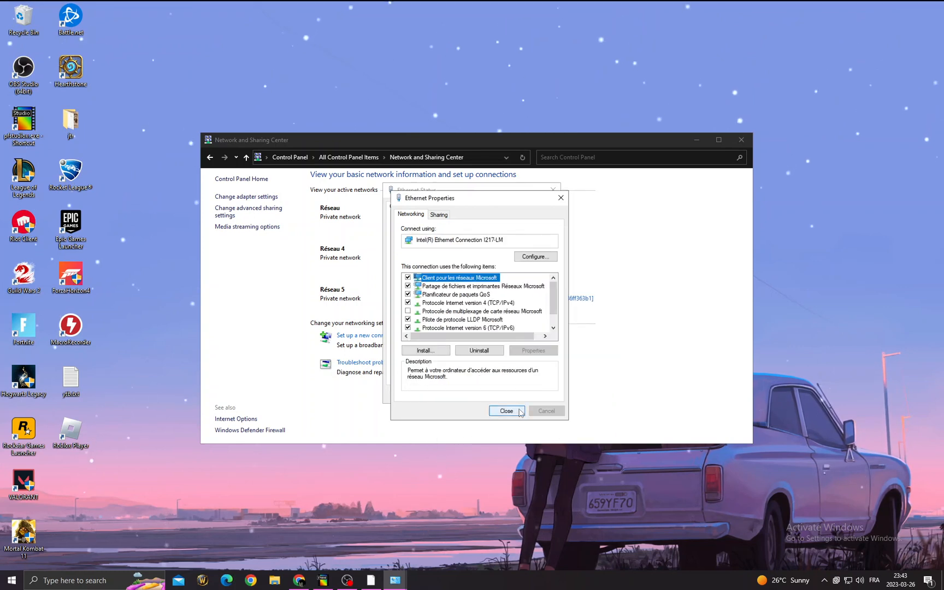
left_click(506, 411)
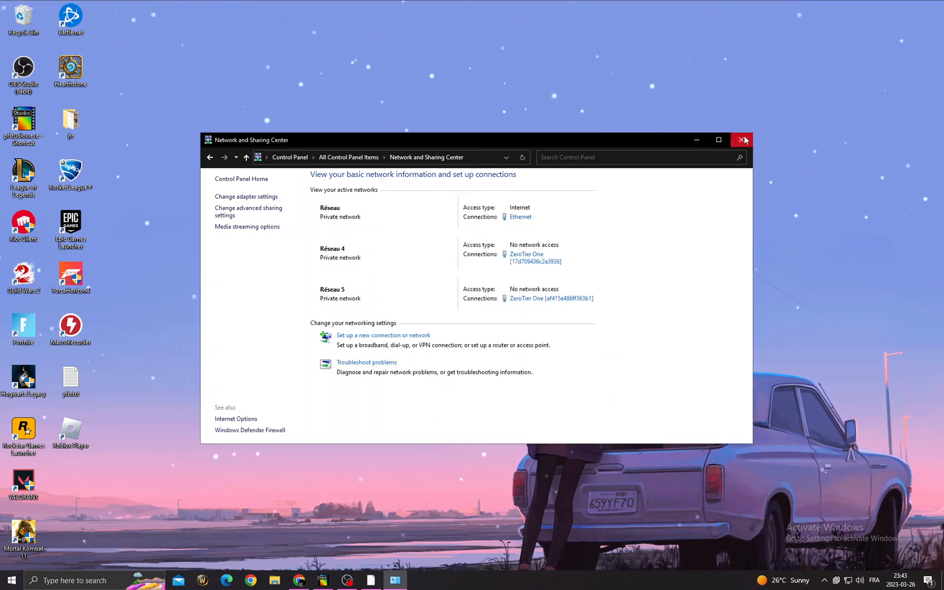
Update the Intel Ethernet I217-LM driver in Device Manager, acknowledge the result, and close it
left_click(746, 139)
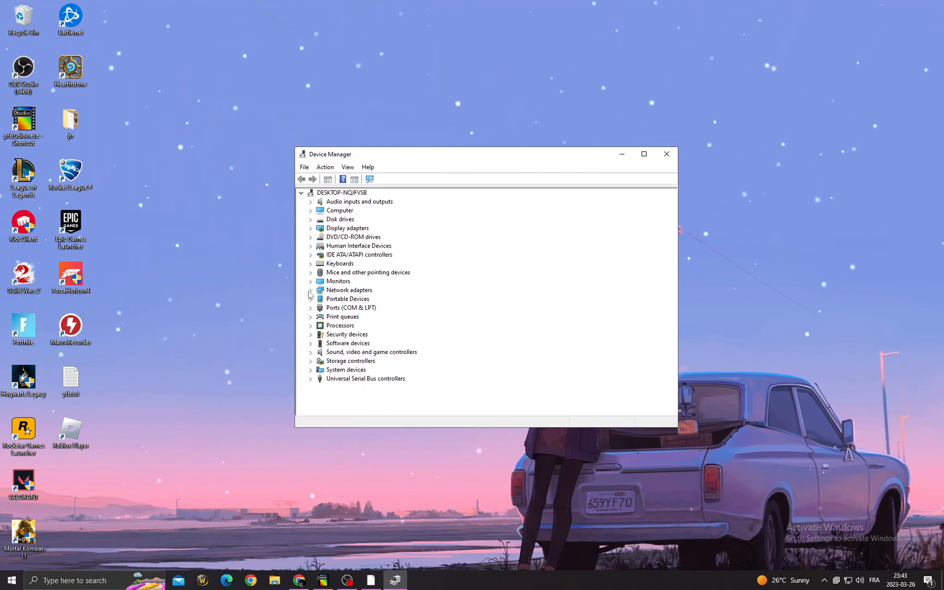
left_click(310, 289)
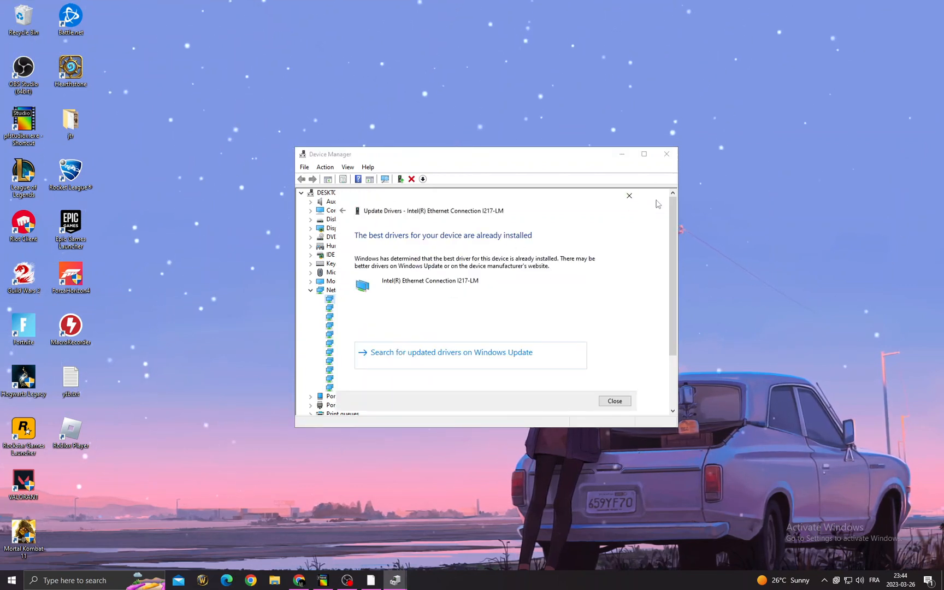
left_click(615, 402)
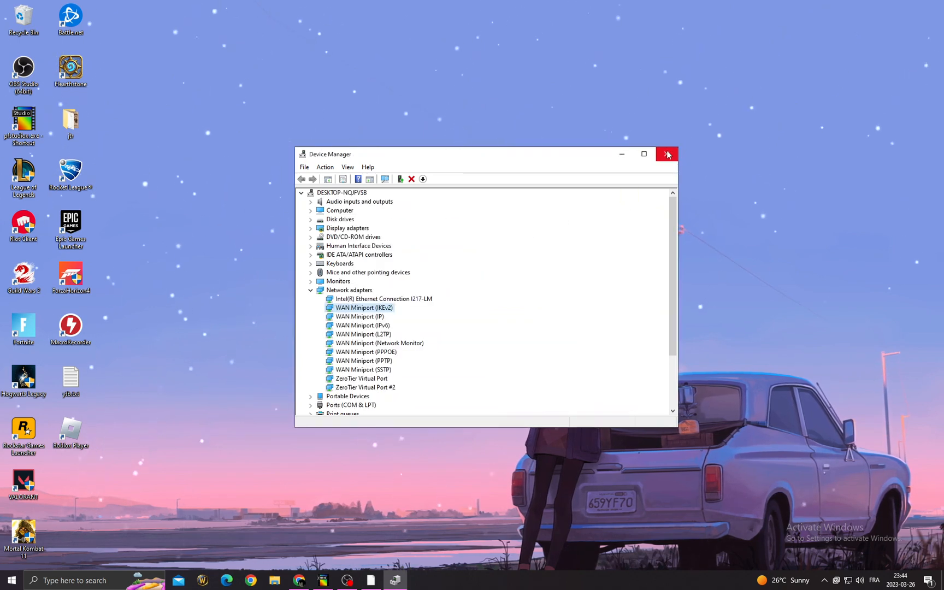
left_click(668, 154)
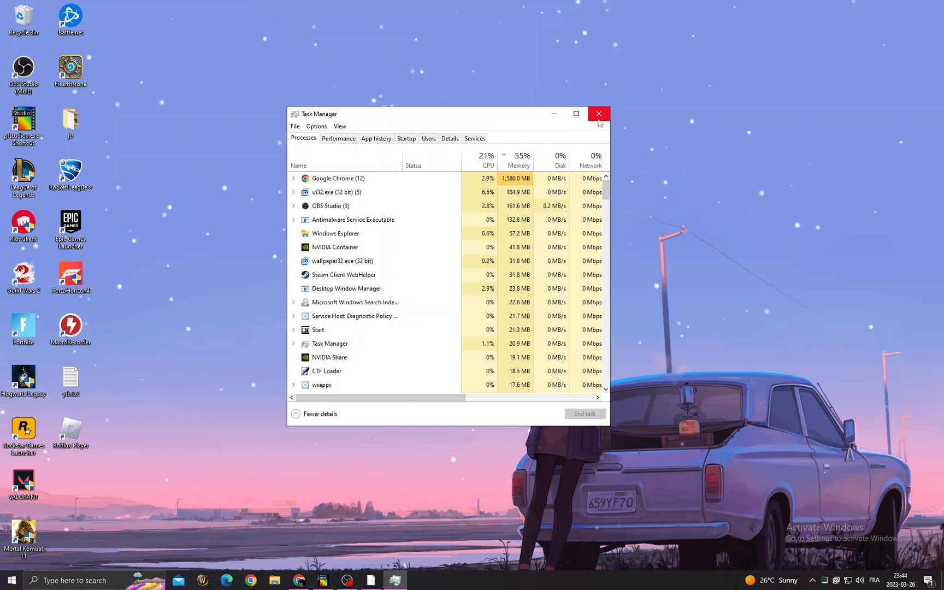
left_click(599, 114)
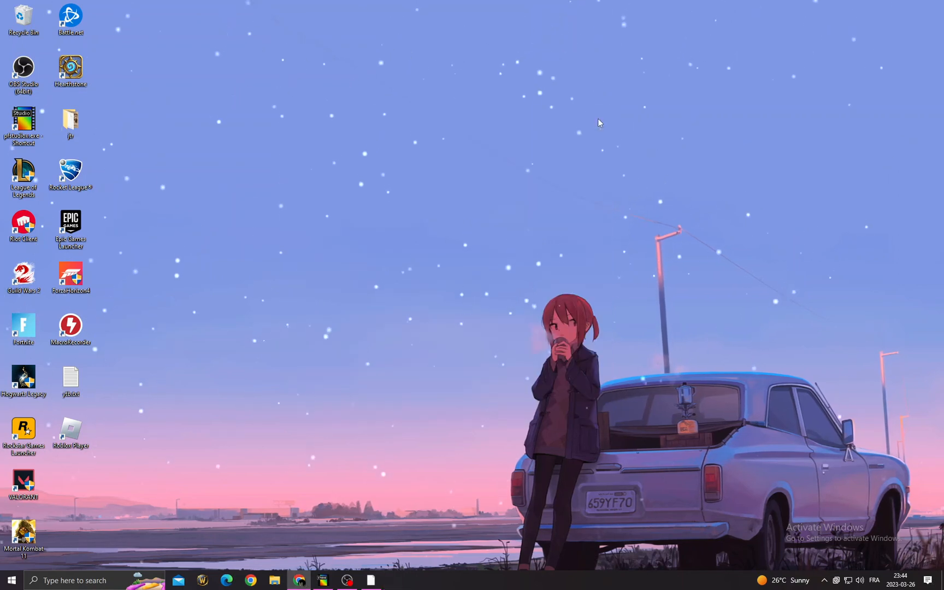